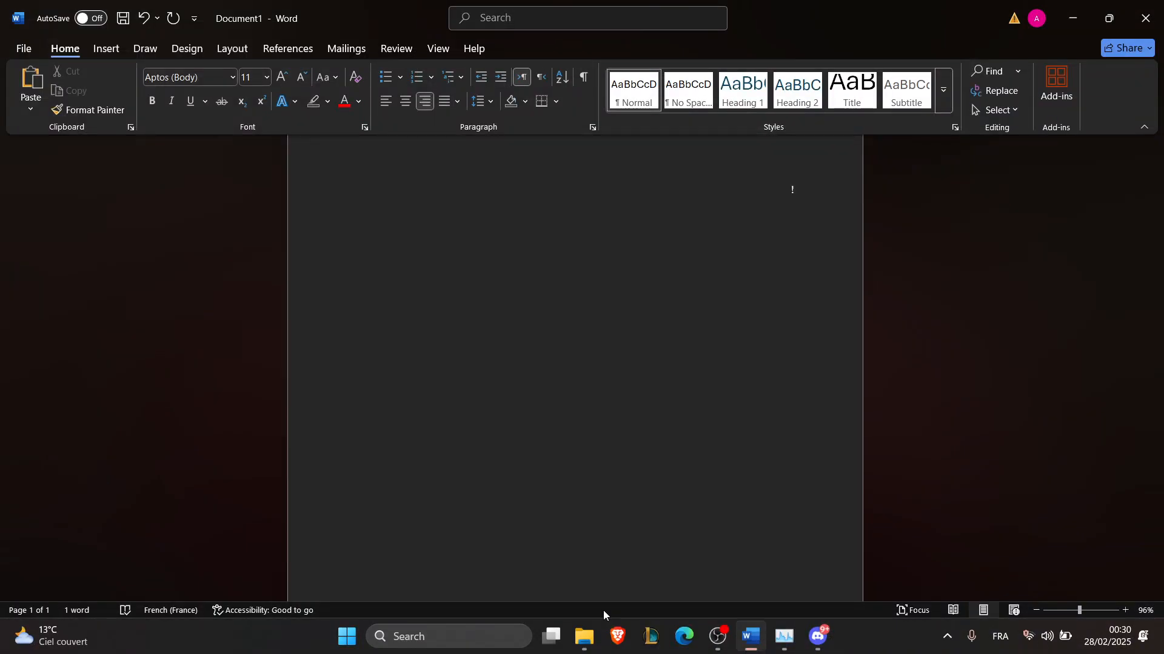
Type the line 'yvhgv' near the top right of the page and select it.
left_click(792, 189)
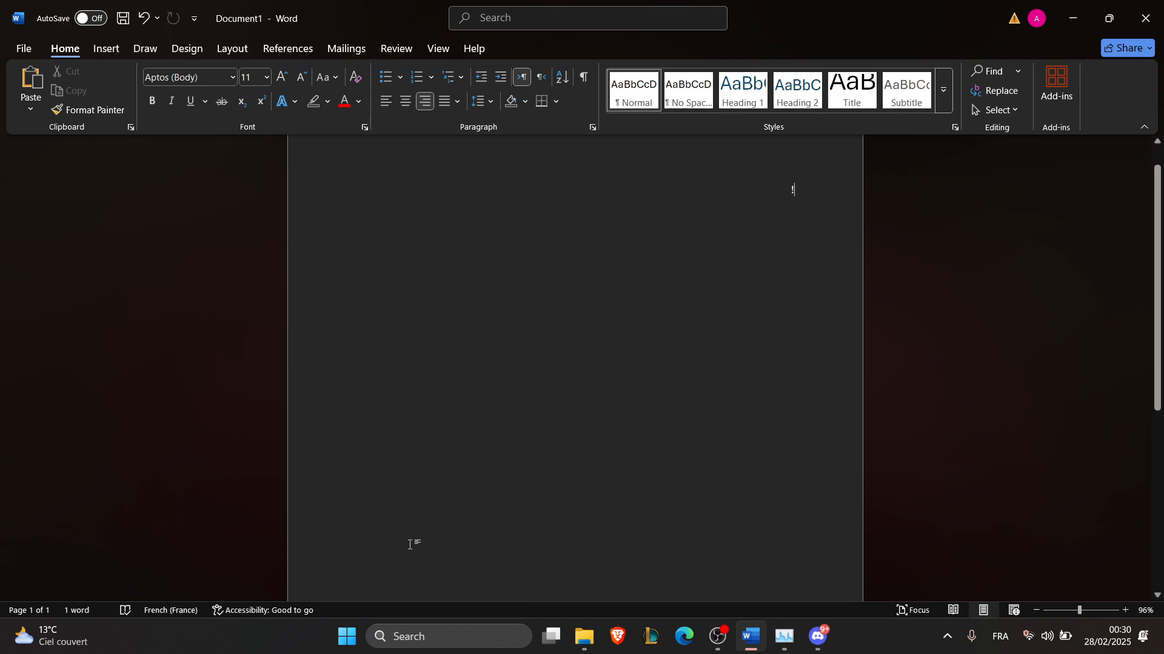
type("yvhgvhghgvghvhgvhgv")
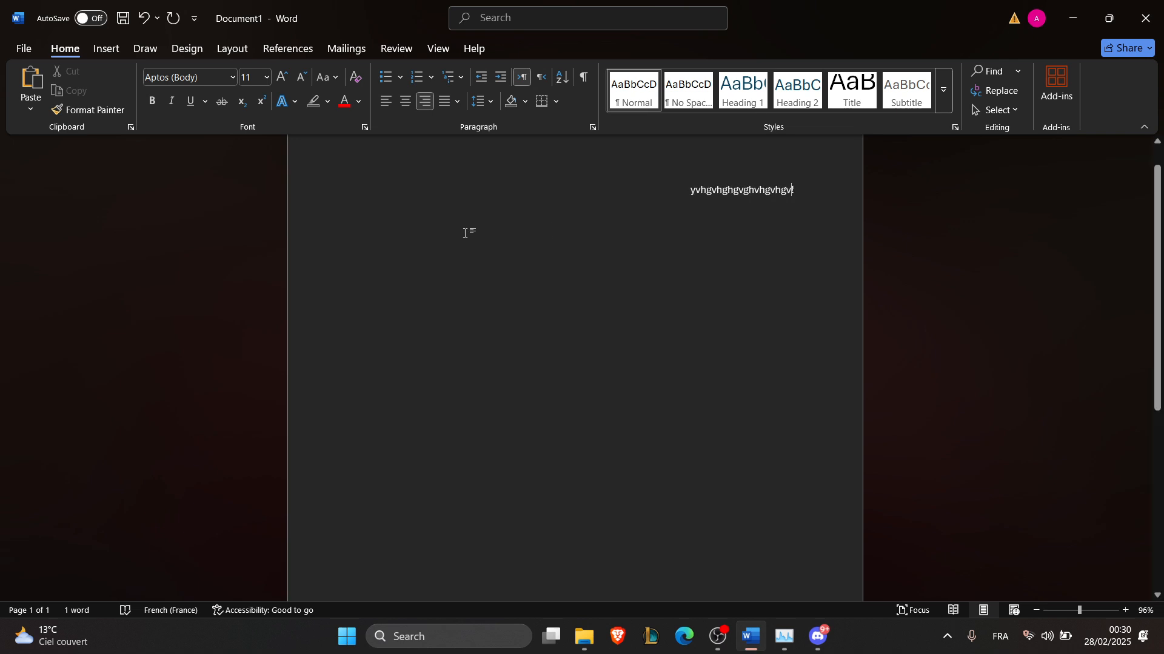
double_click(740, 190)
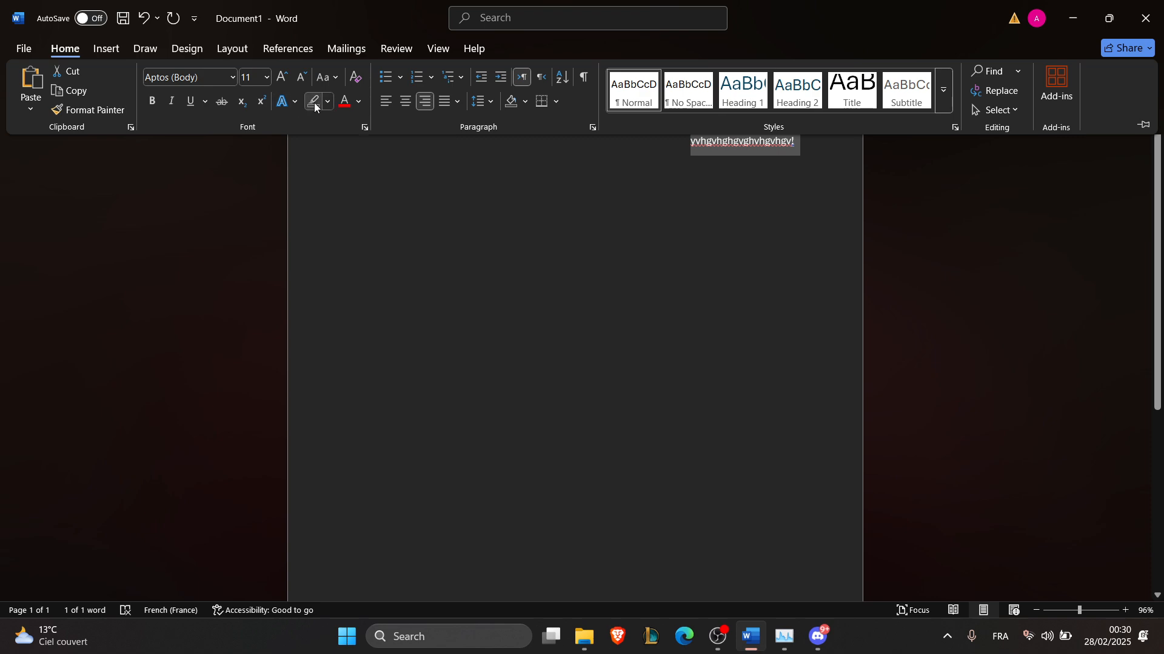
mouse_move(314, 102)
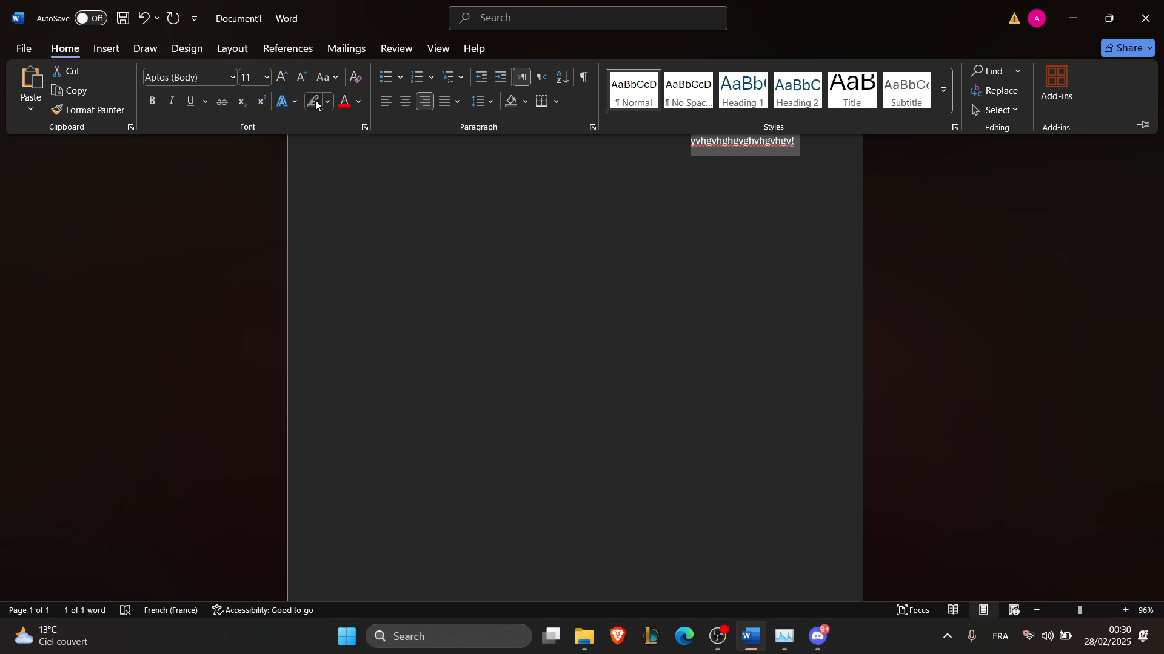
Apply a red text highlight to the selected line, then return to the Home ribbon.
left_click(327, 102)
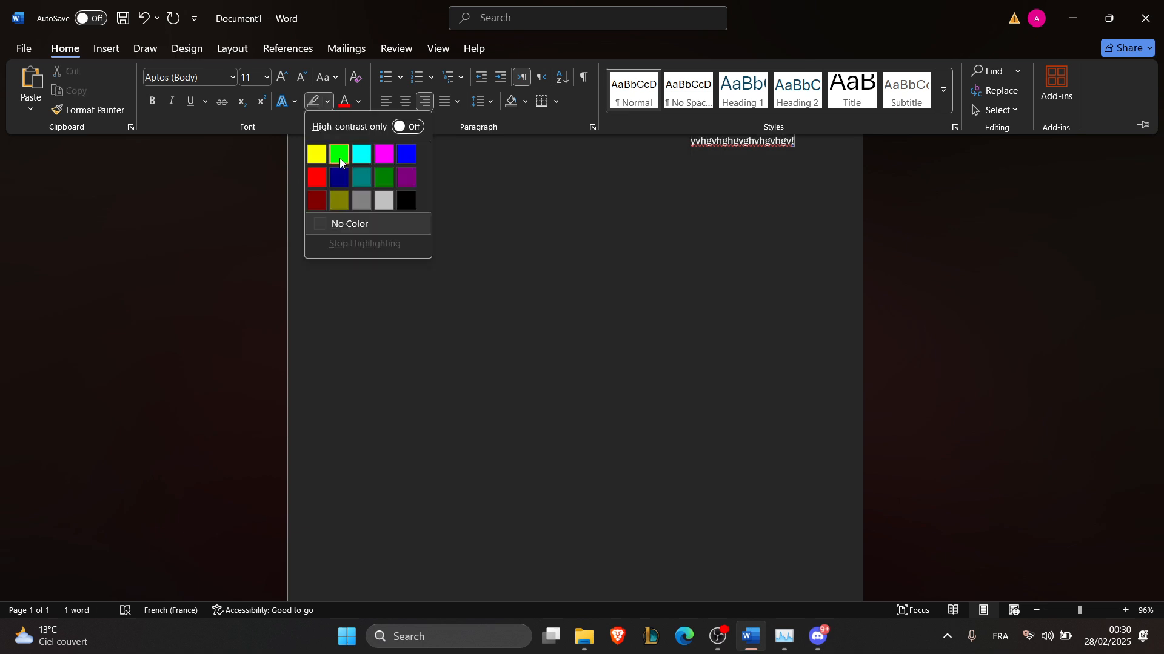
mouse_move(340, 154)
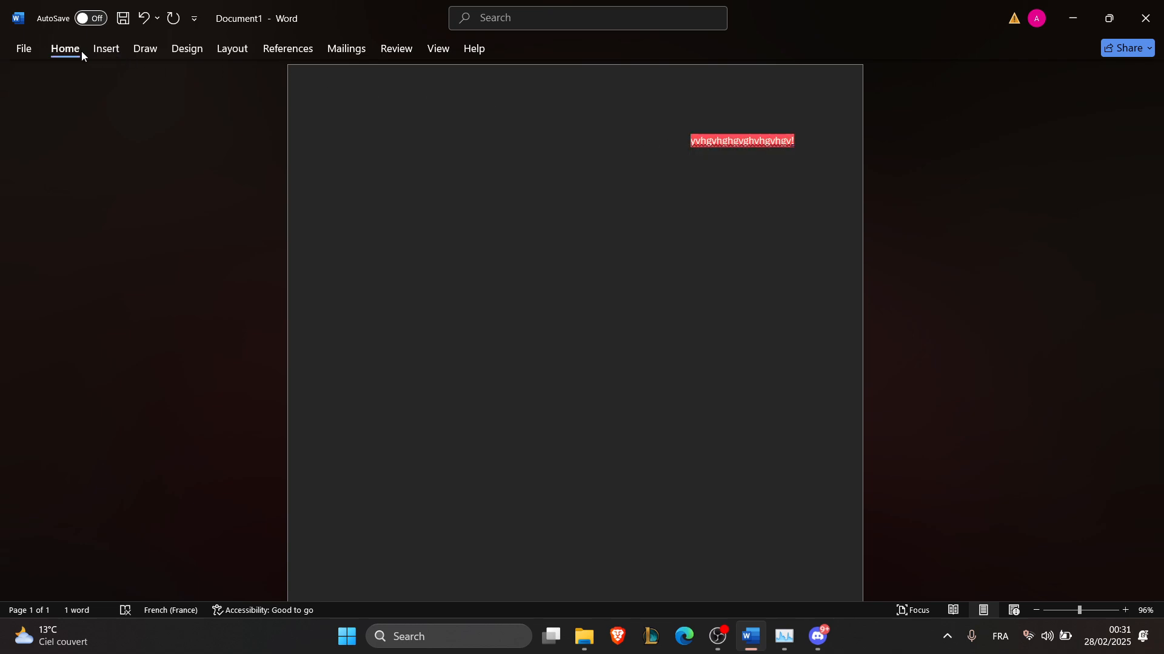
left_click(65, 49)
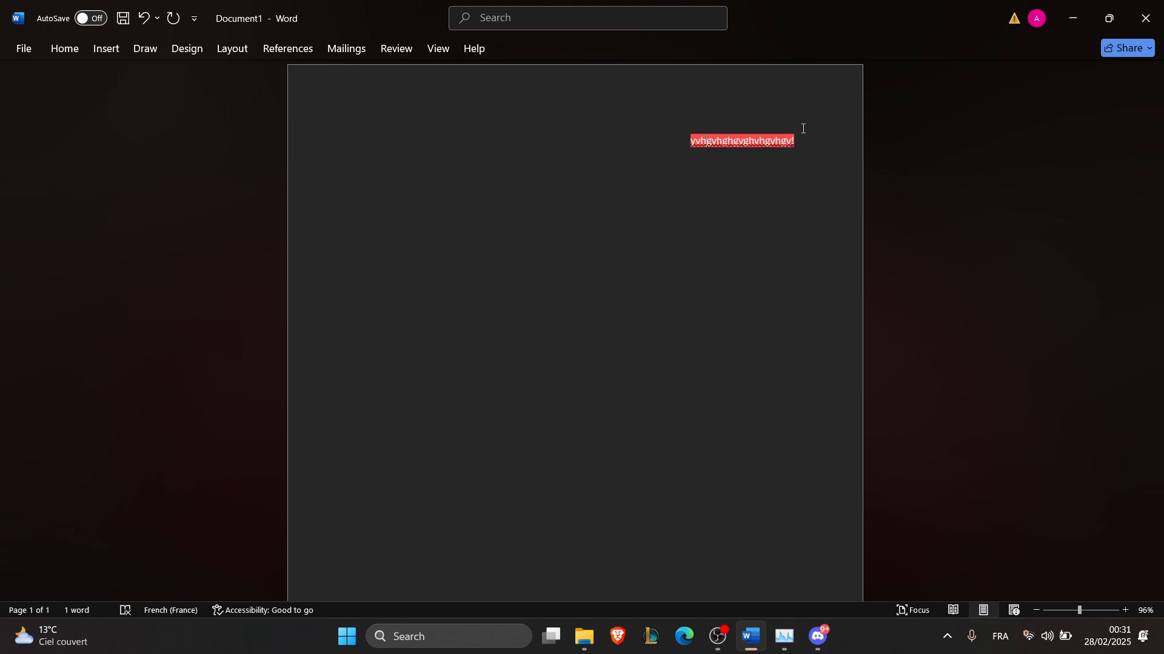
mouse_move(733, 105)
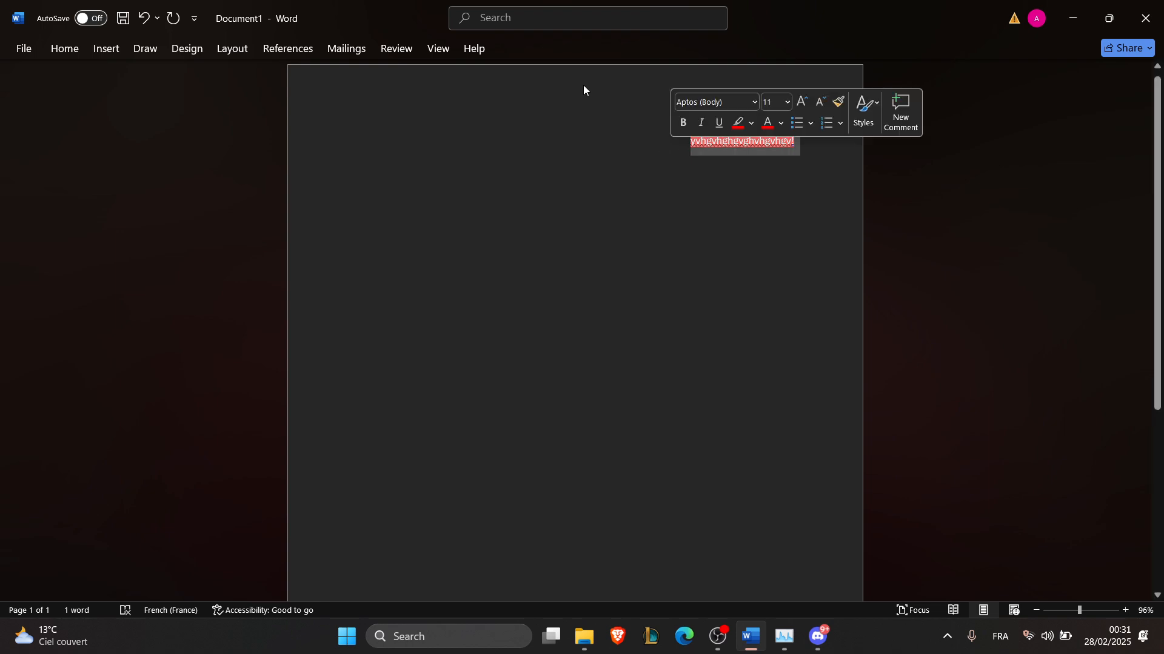
Reopen the Home ribbon to reach the Paragraph shading options.
left_click(64, 49)
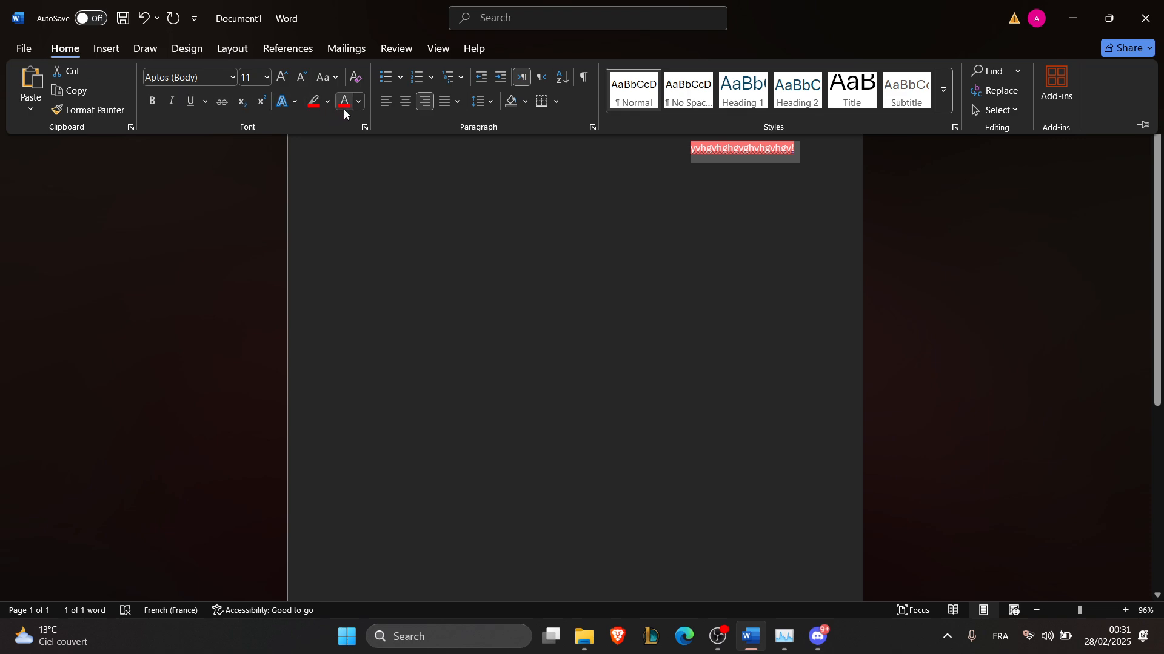
mouse_move(344, 101)
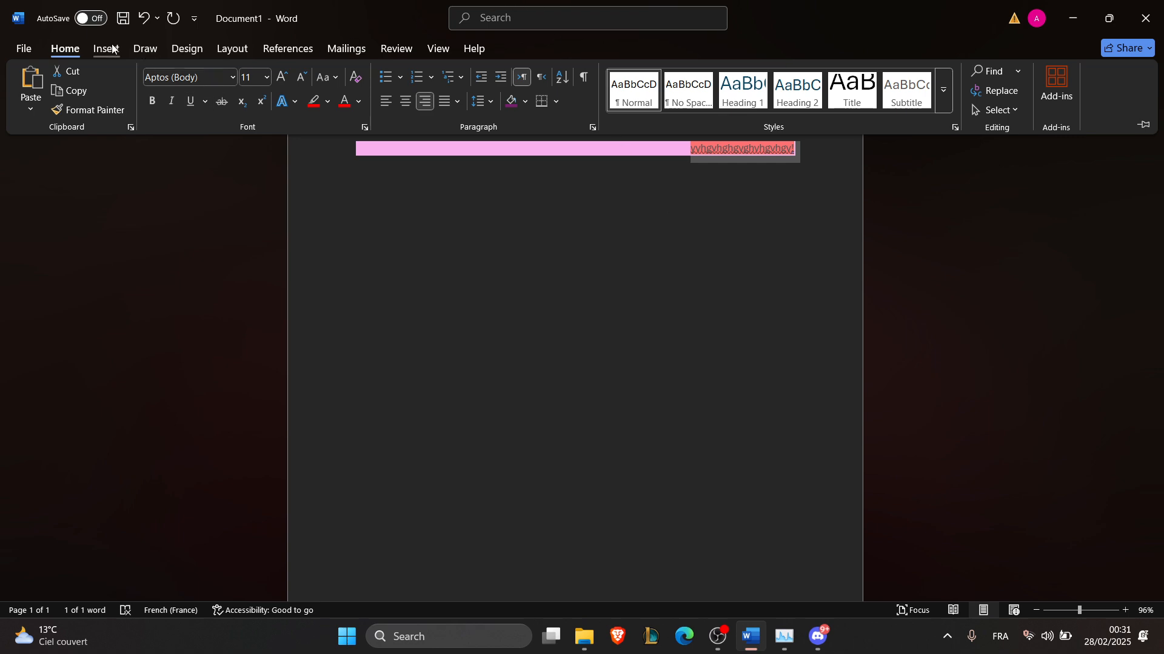
Insert a rectangle shape over the right end of the highlighted line.
left_click(106, 48)
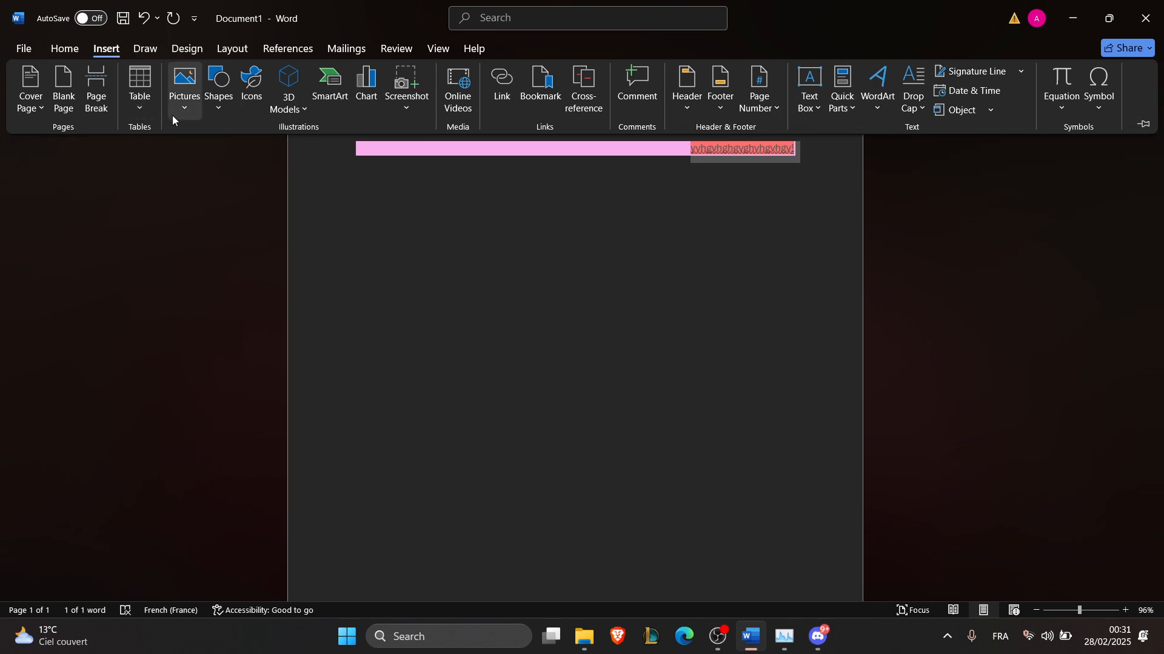
left_click(218, 87)
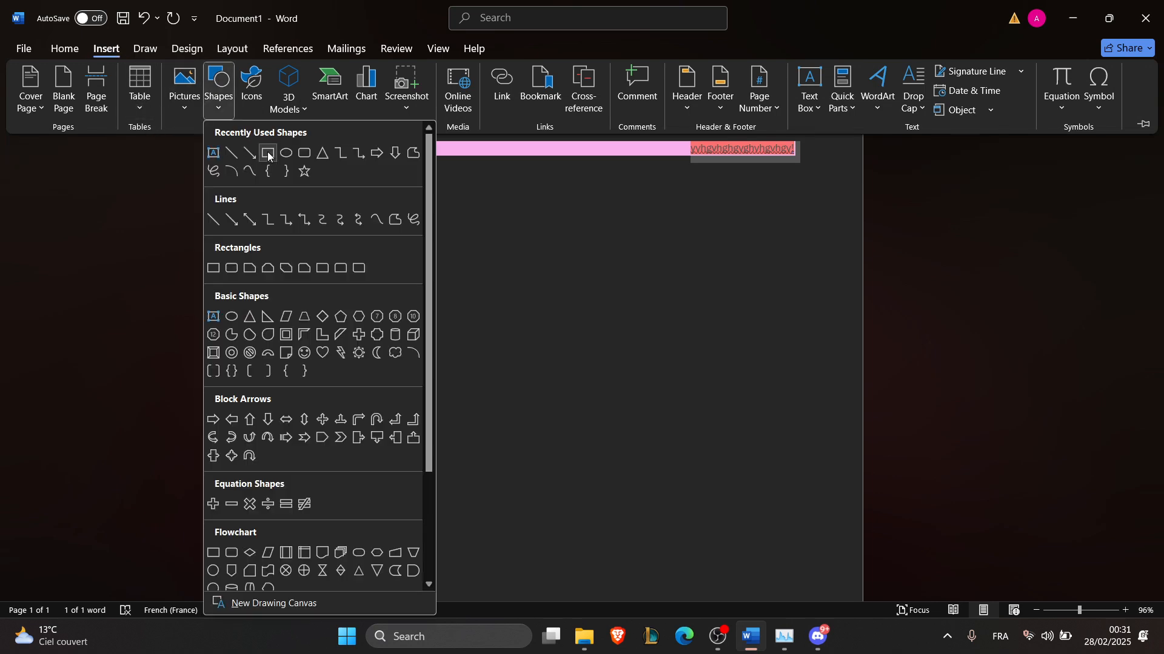
left_click(268, 153)
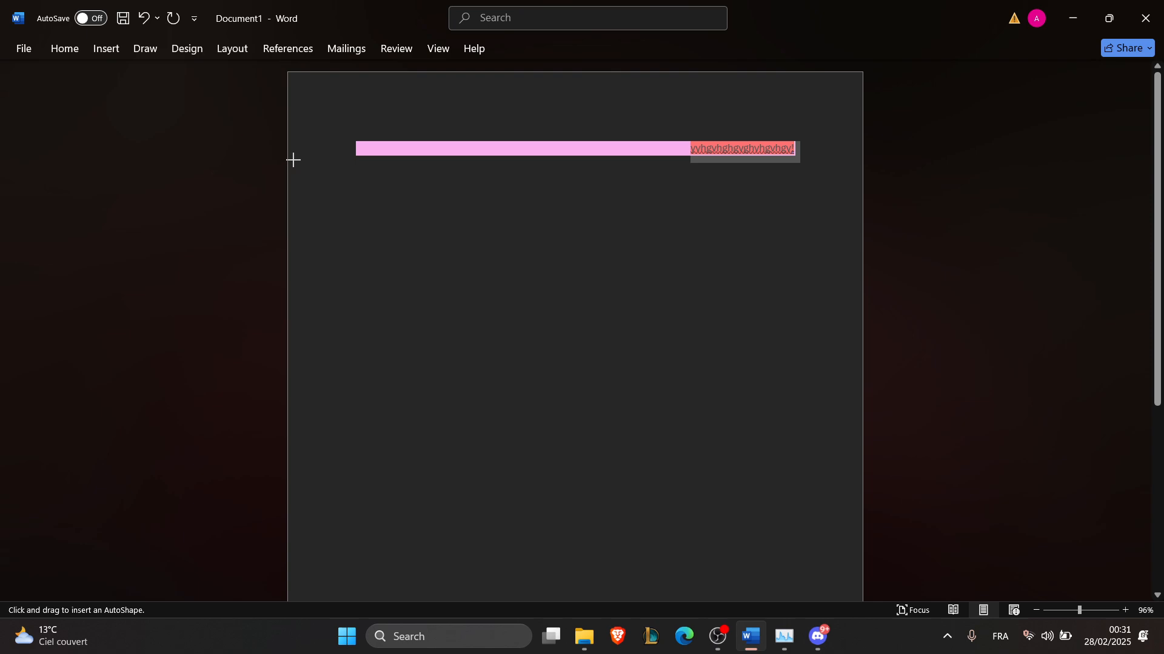
mouse_move(635, 143)
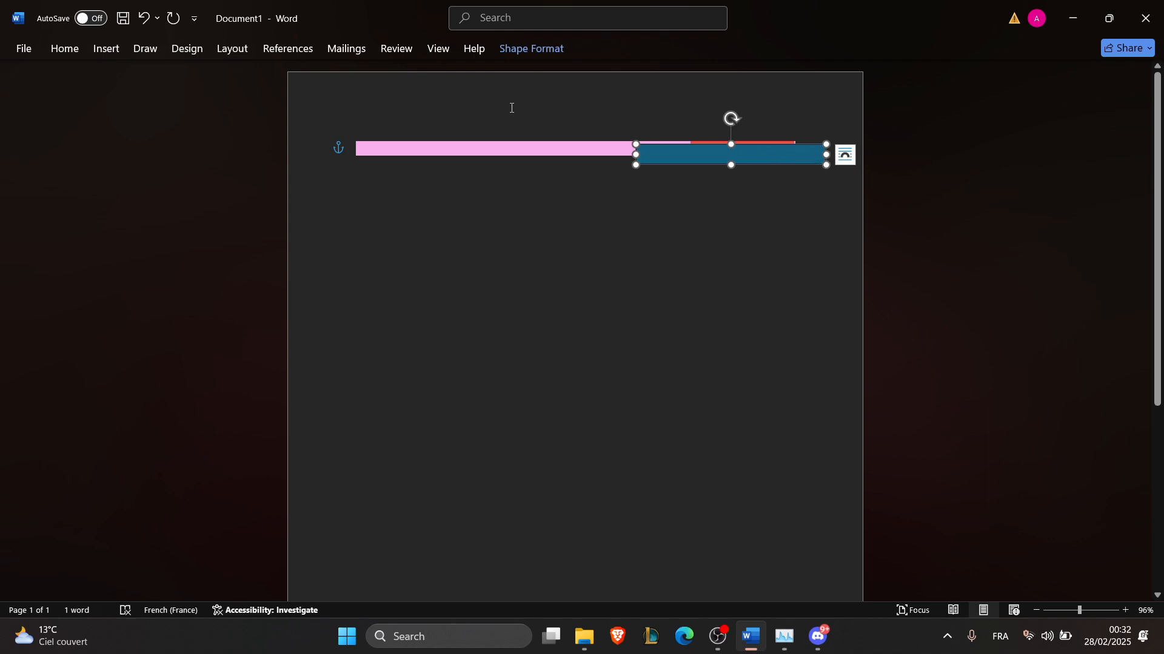
mouse_move(186, 48)
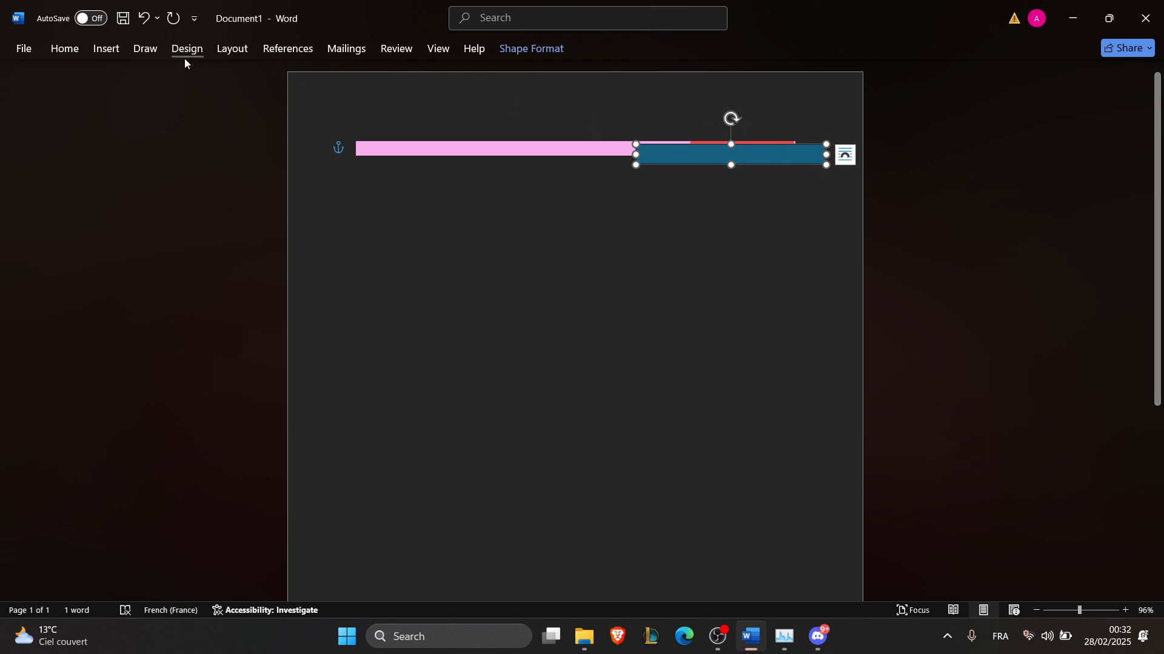
left_click(186, 48)
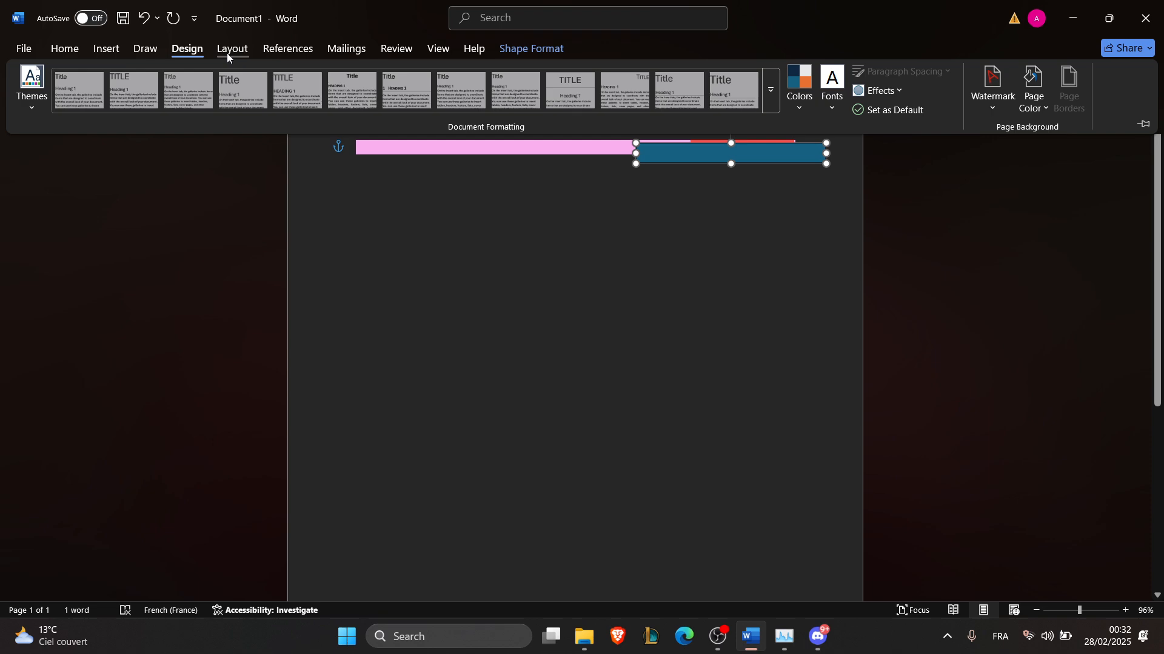
mouse_move(123, 56)
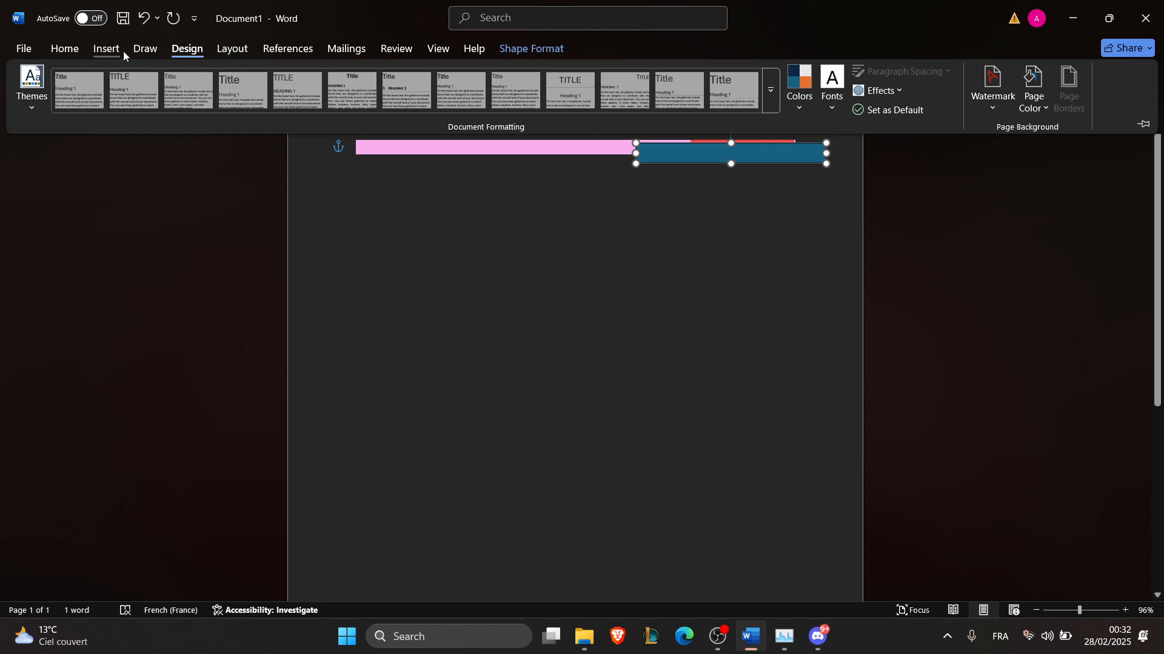
left_click(105, 48)
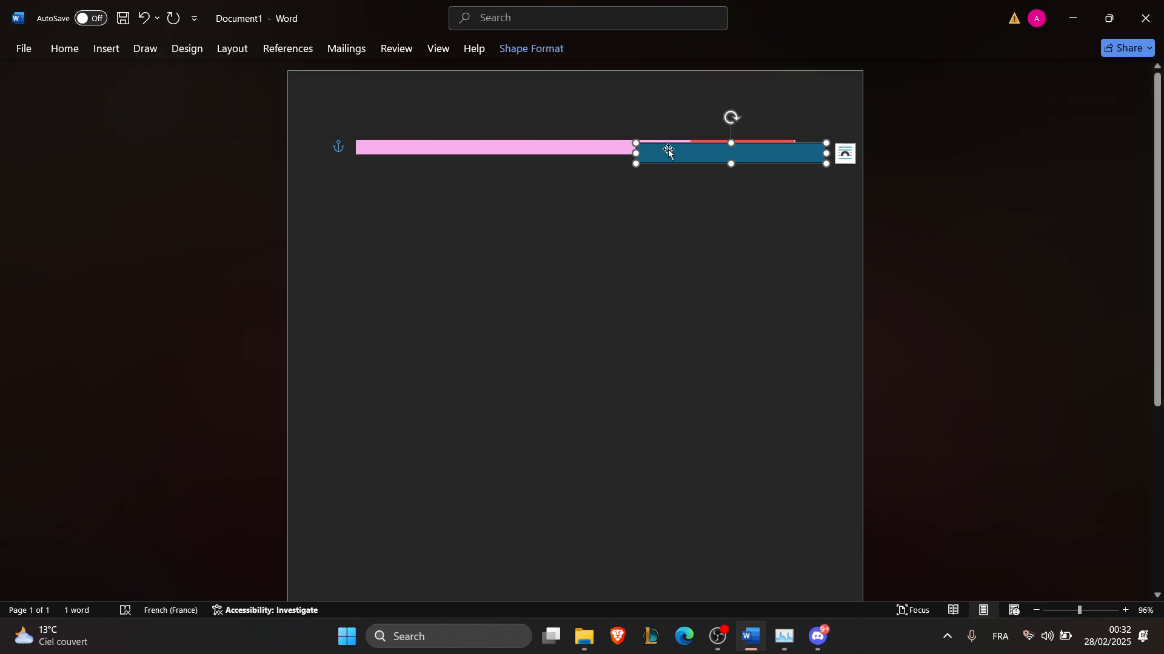
Adjust the rectangle's position with the Shape Format Arrange options.
left_click(530, 48)
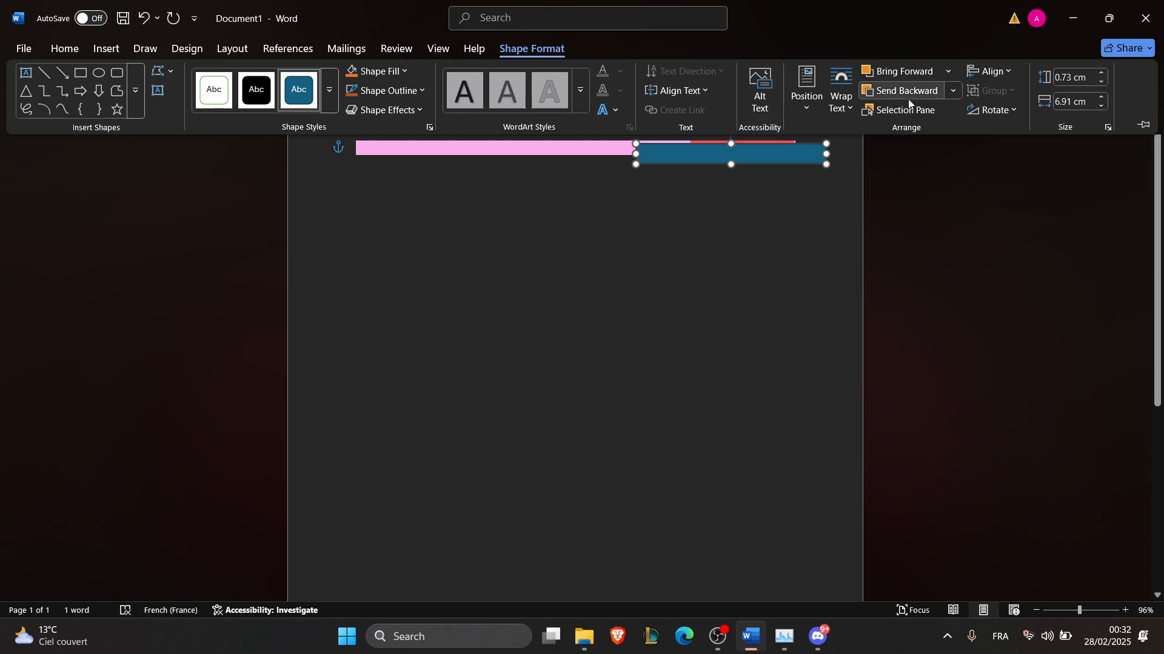
mouse_move(898, 110)
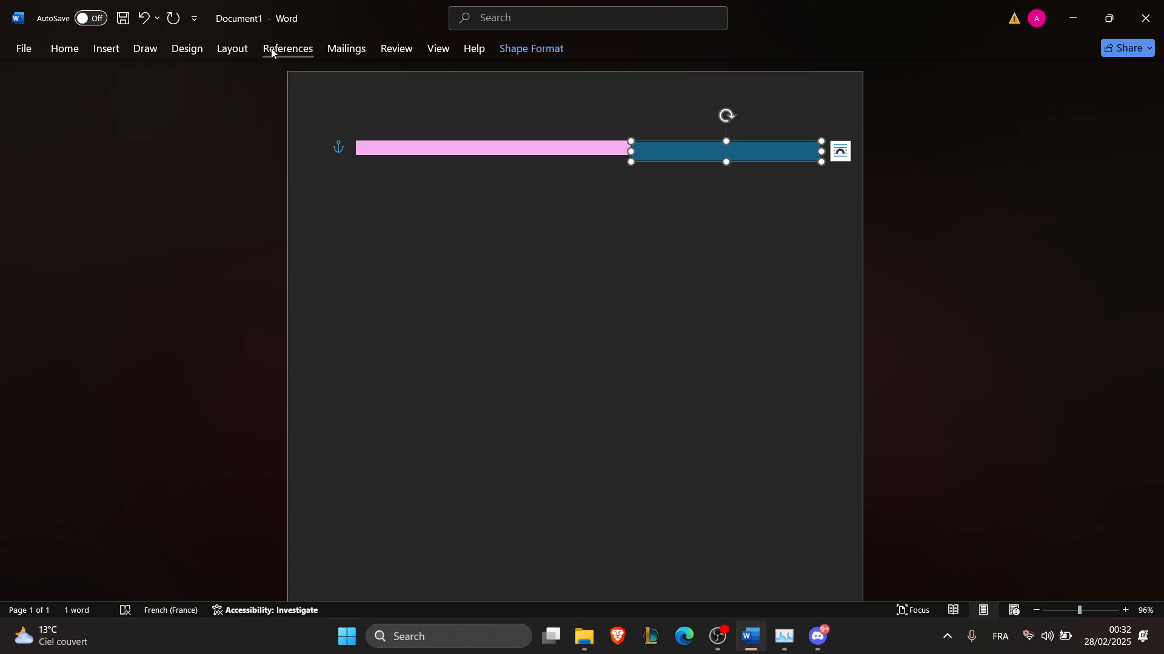
left_click(531, 49)
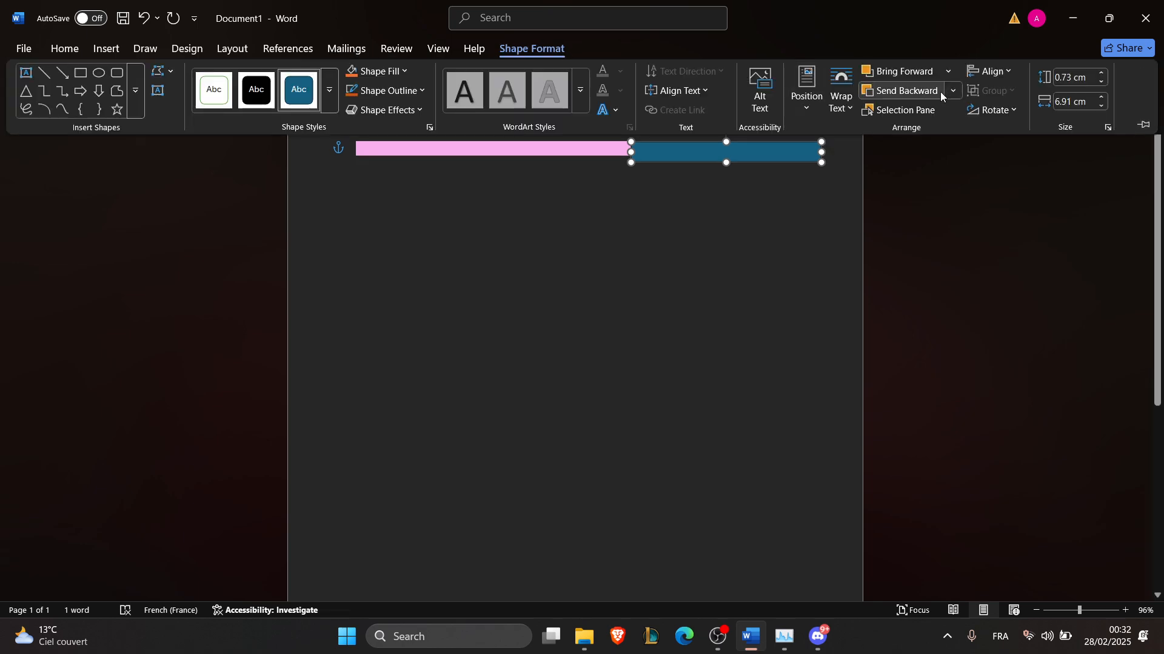
left_click(952, 91)
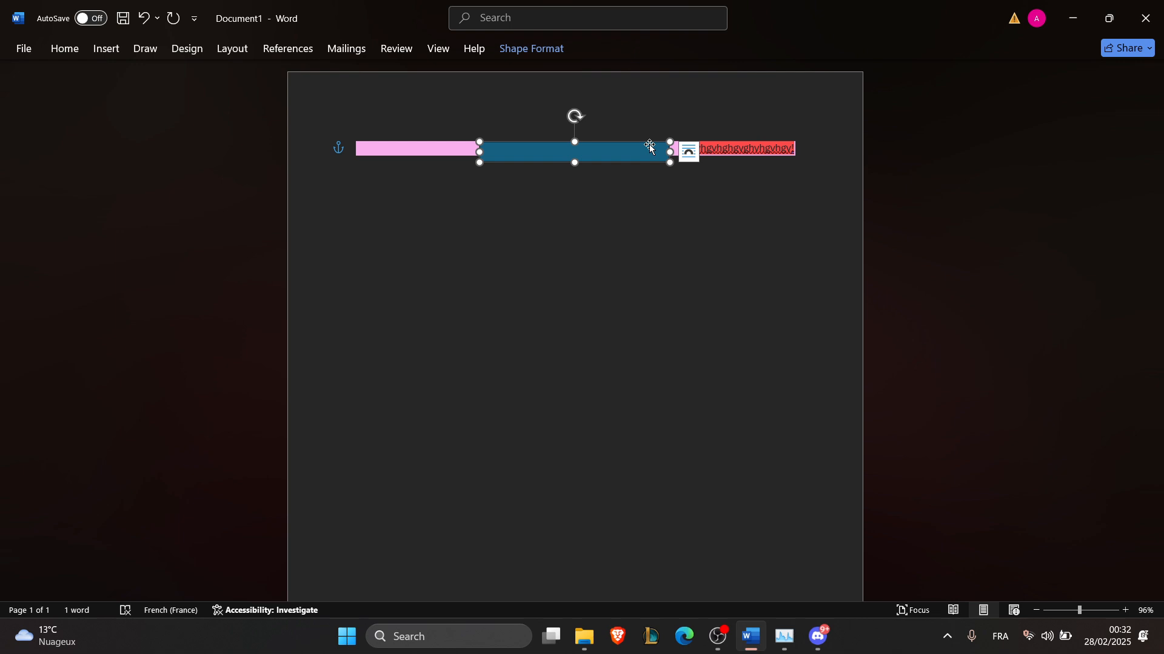
mouse_move(755, 545)
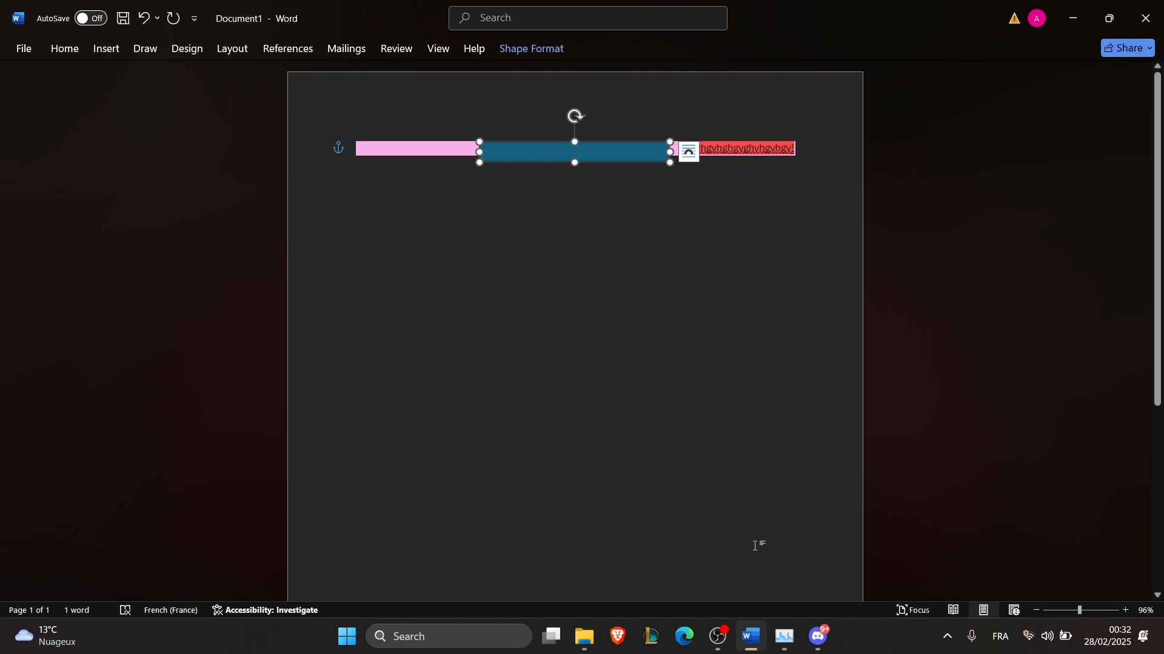
mouse_move(798, 516)
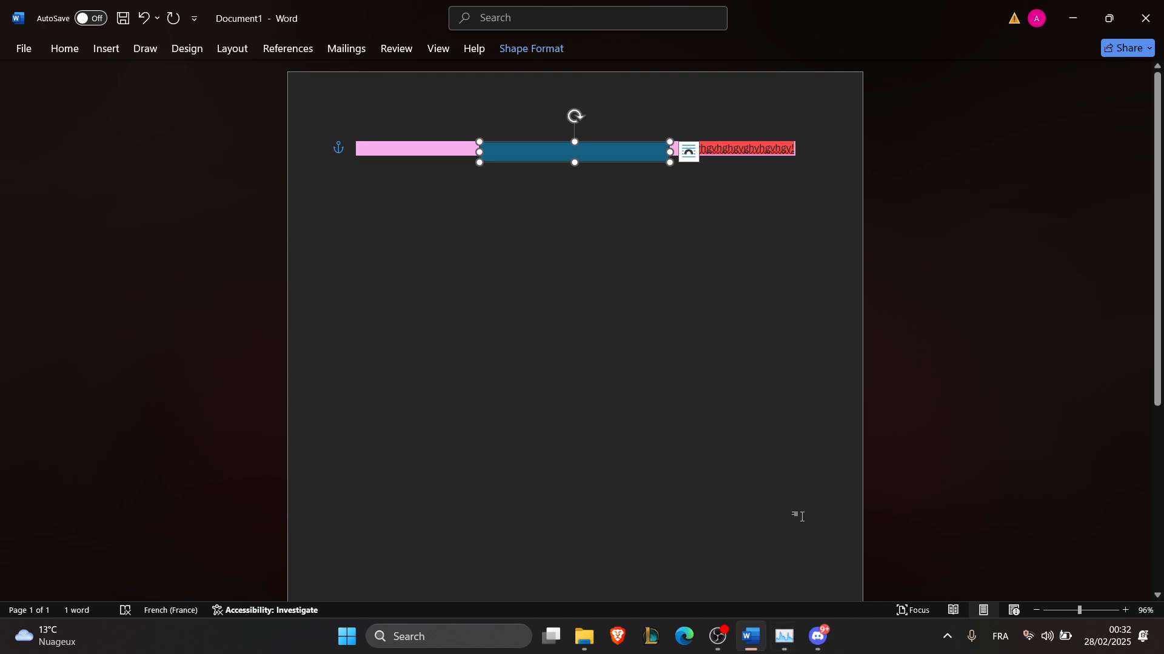